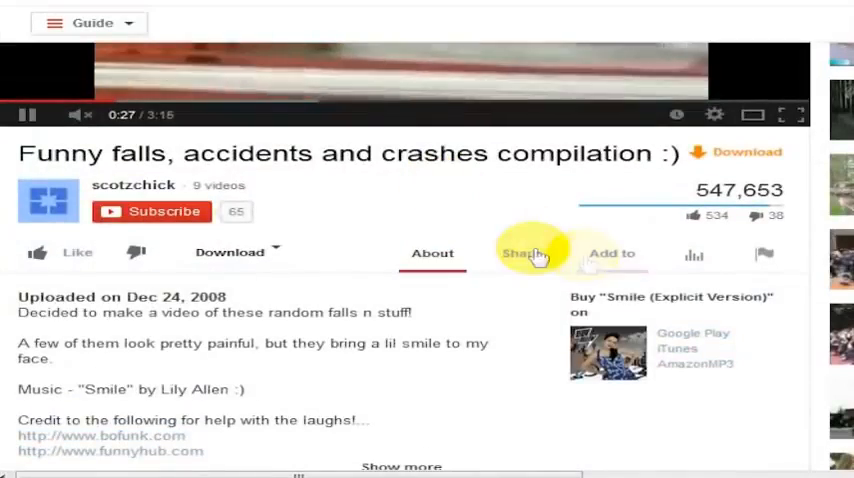
Bring up the Embed share panel showing the falls compilation video's iframe code
left_click(521, 252)
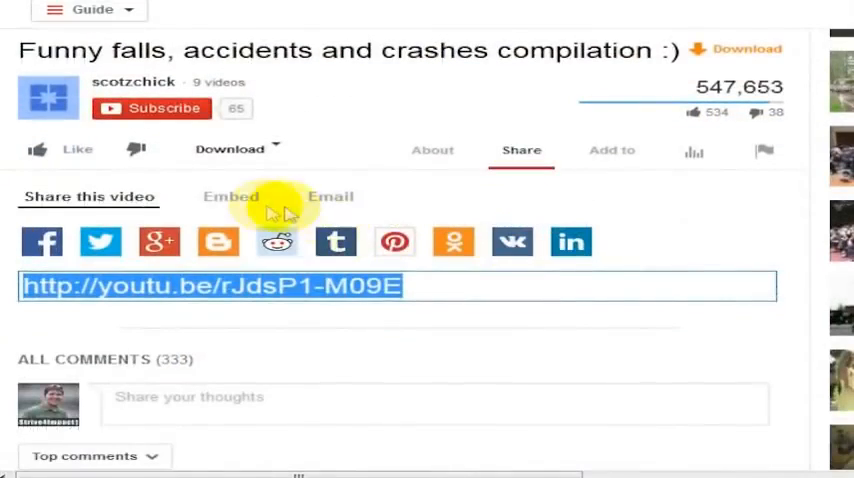
left_click(230, 196)
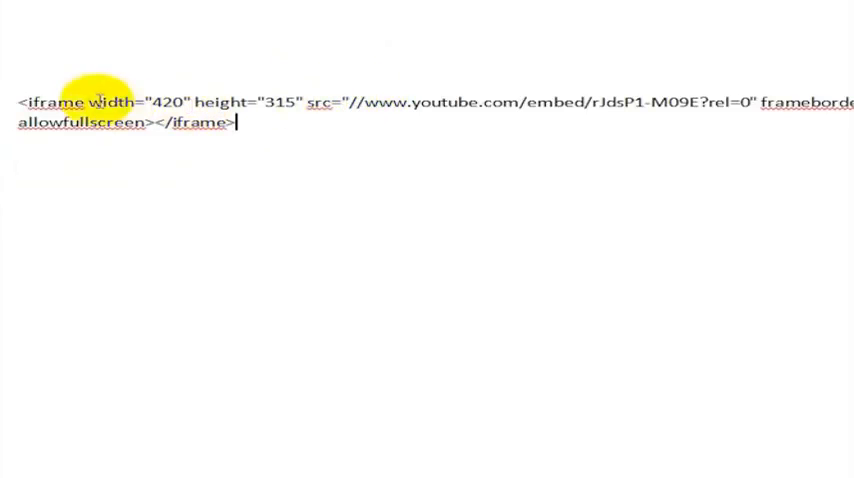
Select the full pasted iframe embed code (width 420, height 315) in the document
left_click_drag(20, 103, 190, 103)
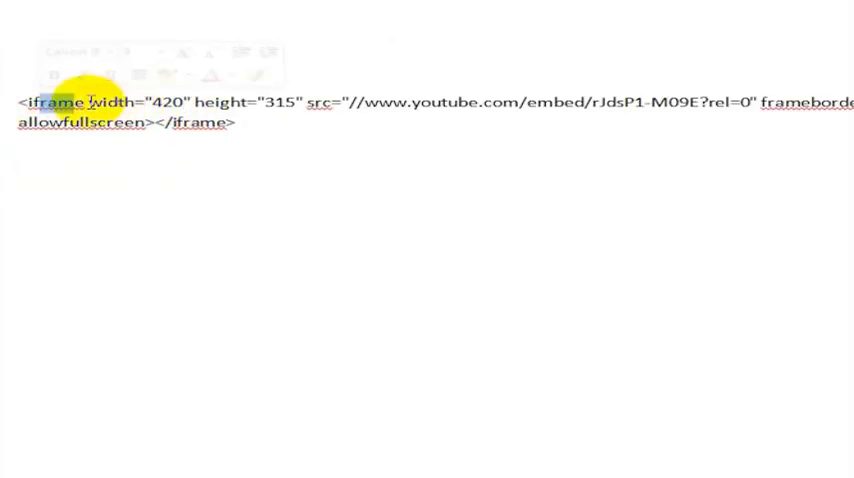
left_click_drag(205, 101, 300, 101)
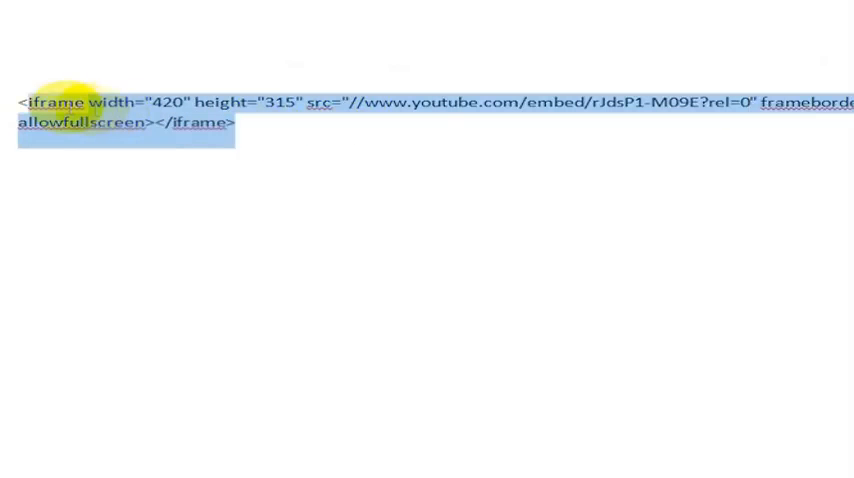
Paste a second embed code copy and add &autoplay=1 after rel=0 in its URL
key("ctrl+v")
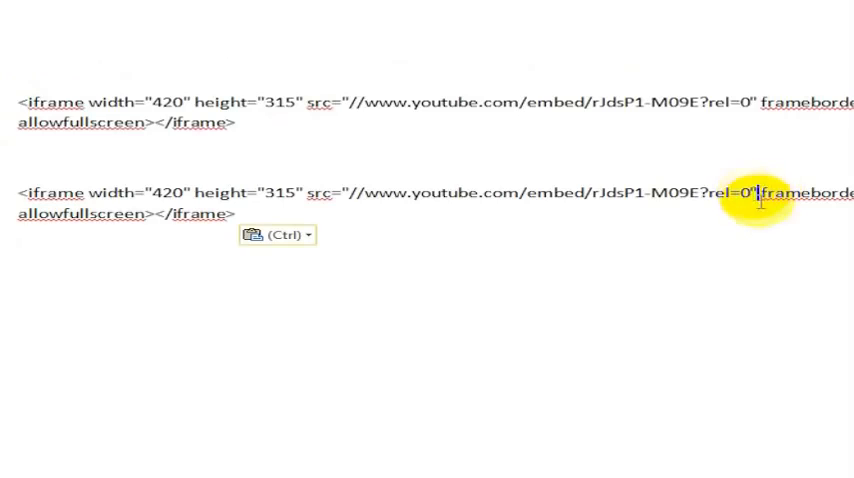
type("&autoplay=1")
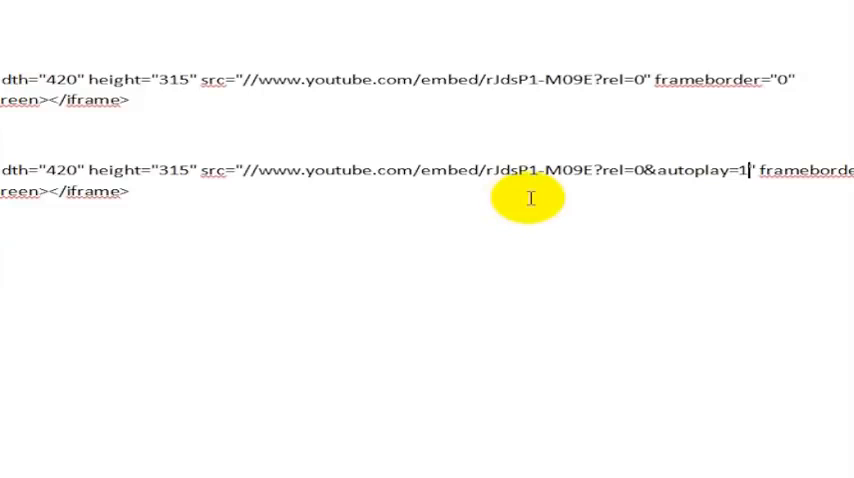
double_click(693, 169)
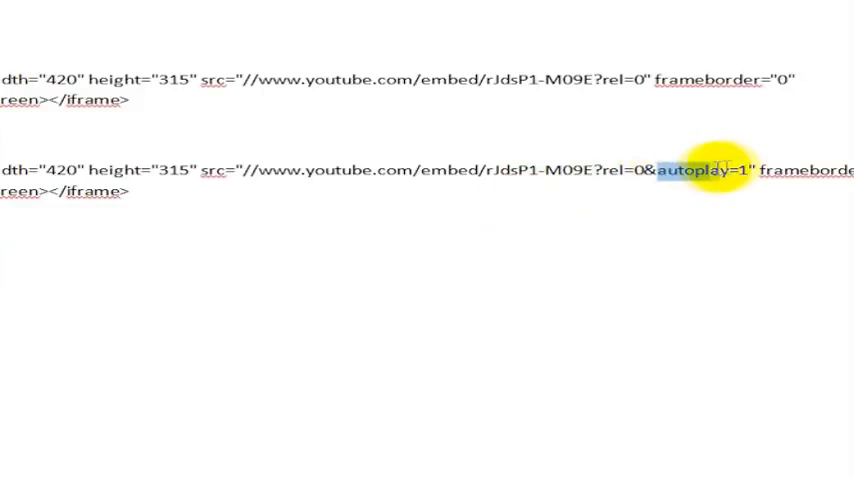
mouse_move(543, 238)
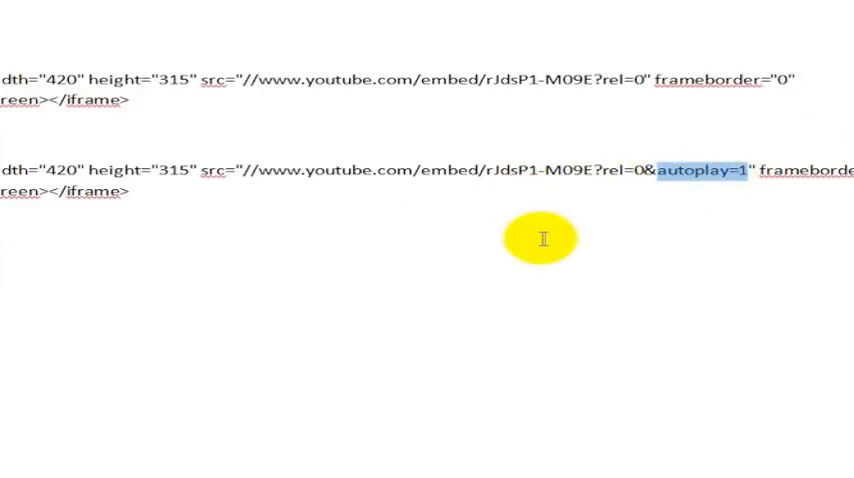